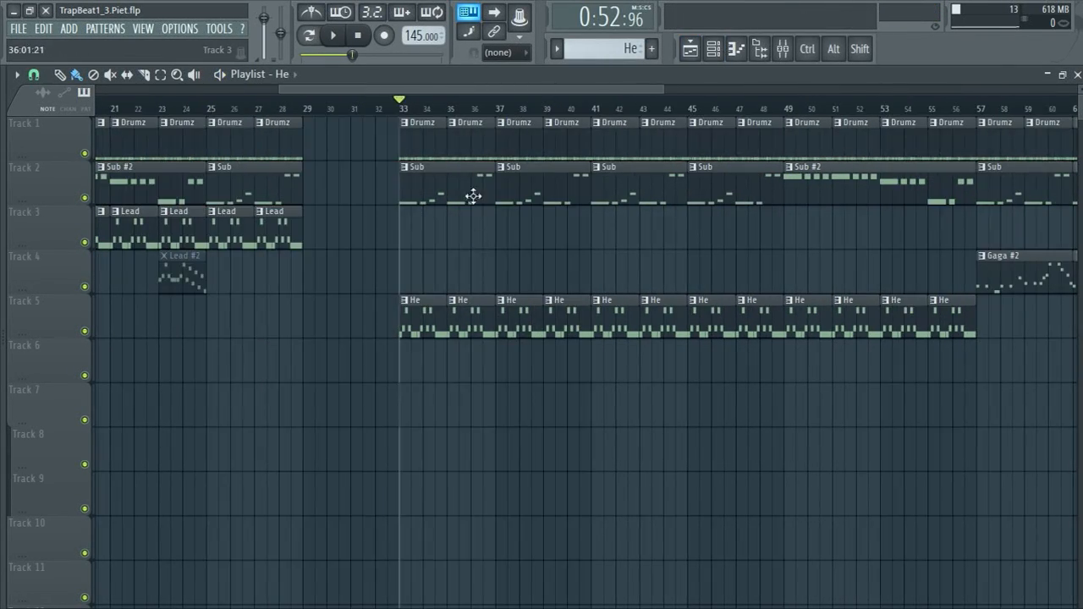
Delete the Harmor Filter 1 frequency envelope clip from the Playlist.
left_click(332, 36)
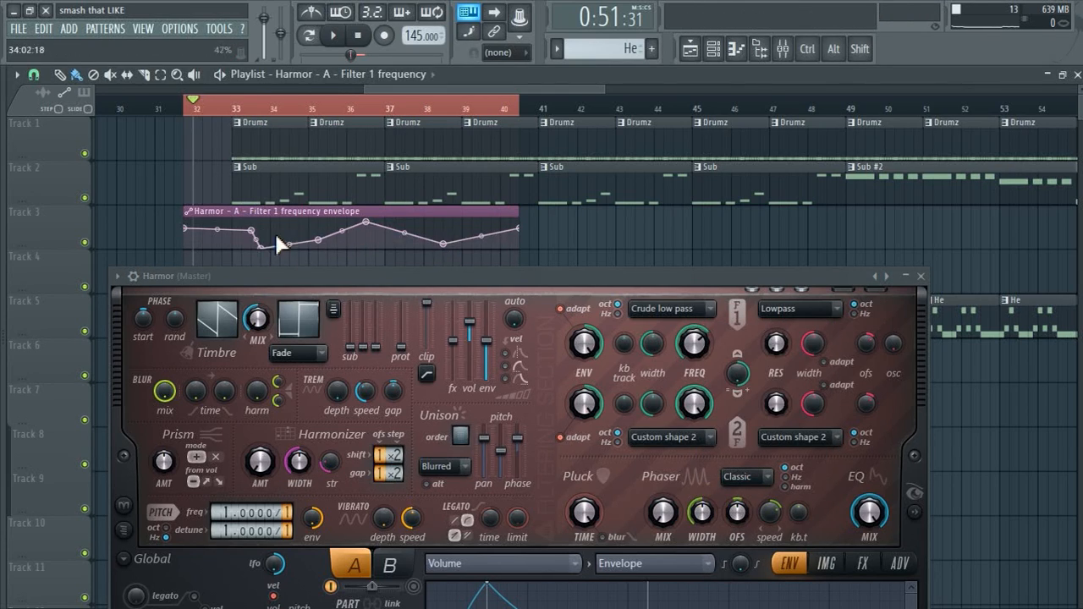
left_click(332, 35)
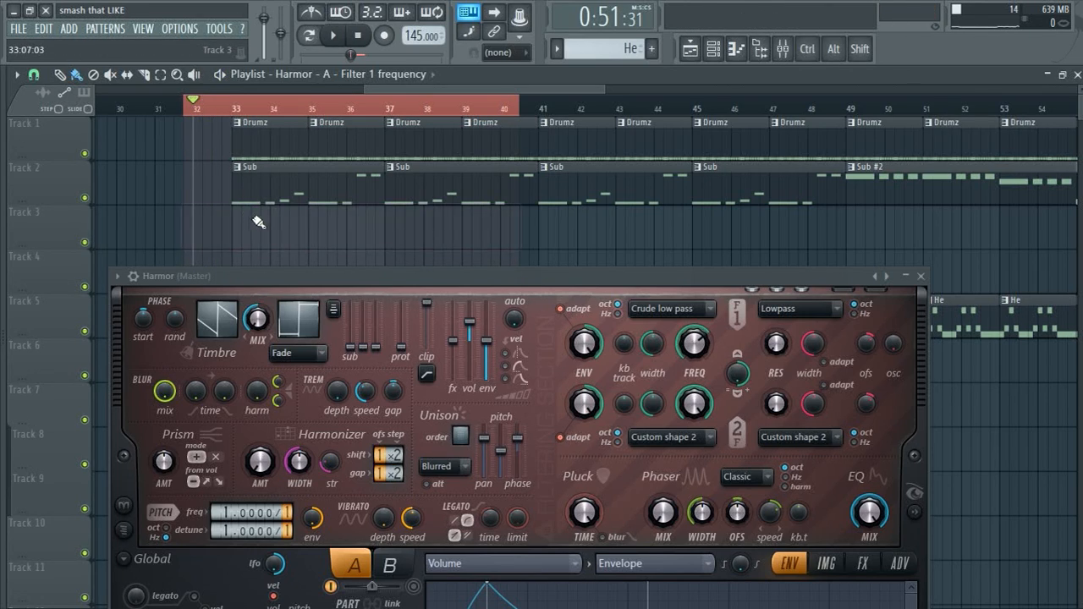
Link Harmor's Filter 1 frequency knob to a controller, showing Remote control settings.
left_click(332, 34)
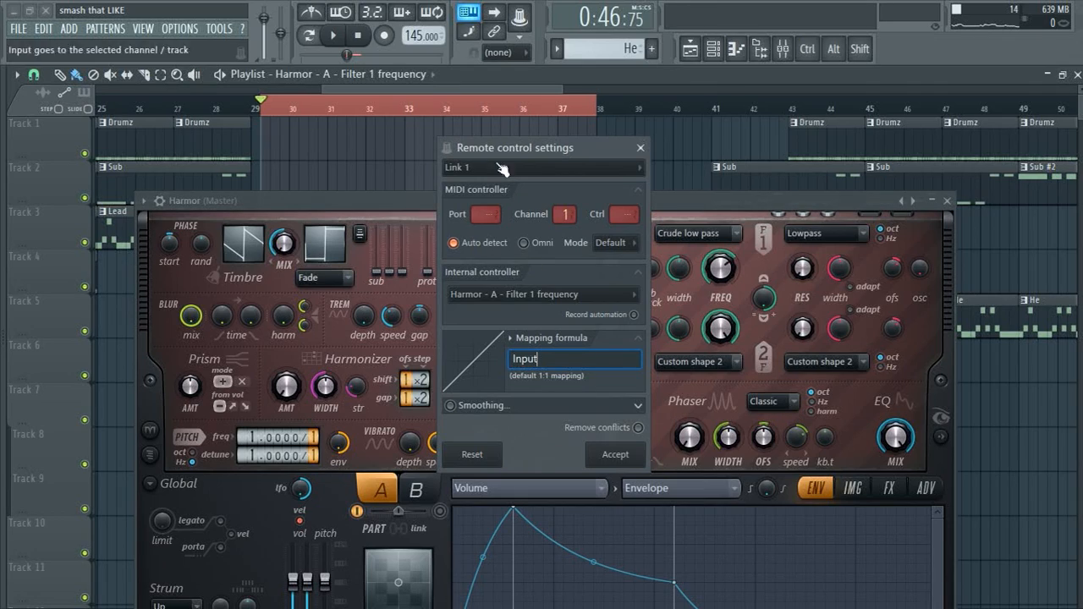
left_click(542, 294)
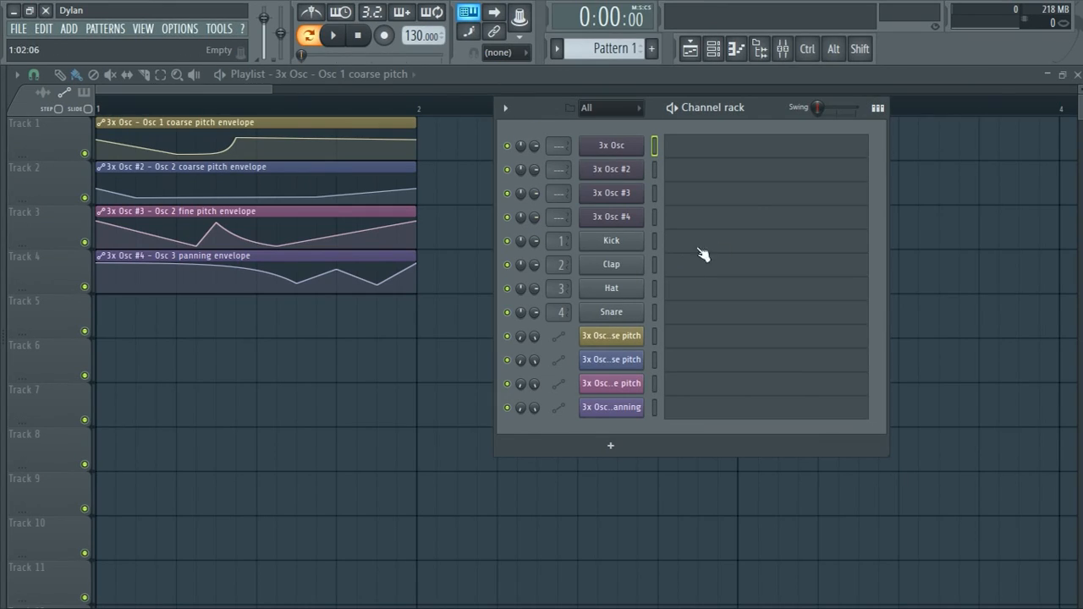
mouse_move(688, 241)
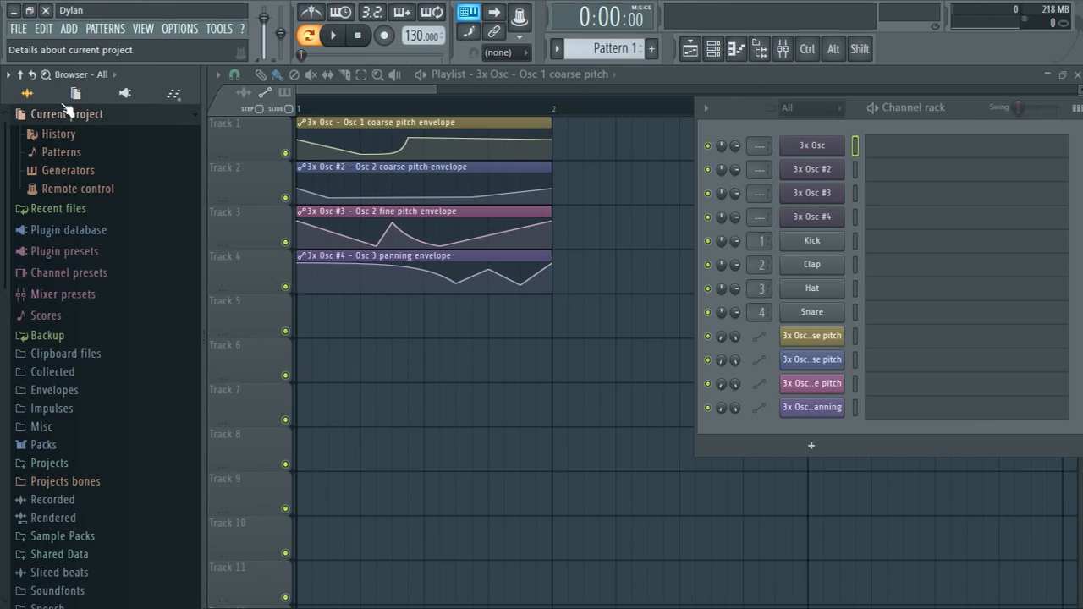
Browse Current project's Remote control events and undo History, then load the Harmor project.
left_click(74, 93)
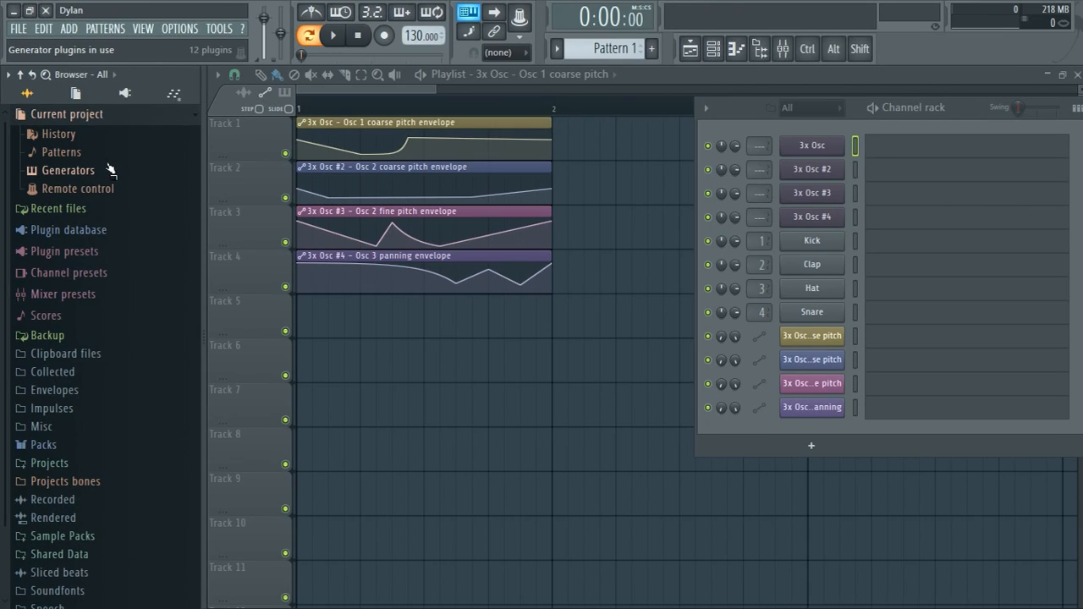
mouse_move(117, 247)
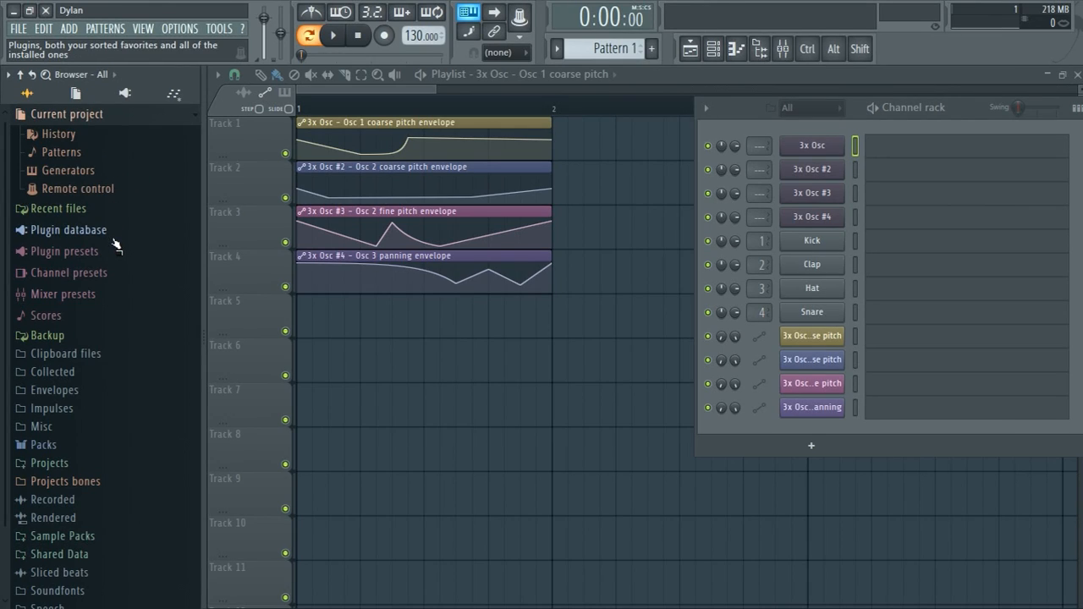
left_click(78, 188)
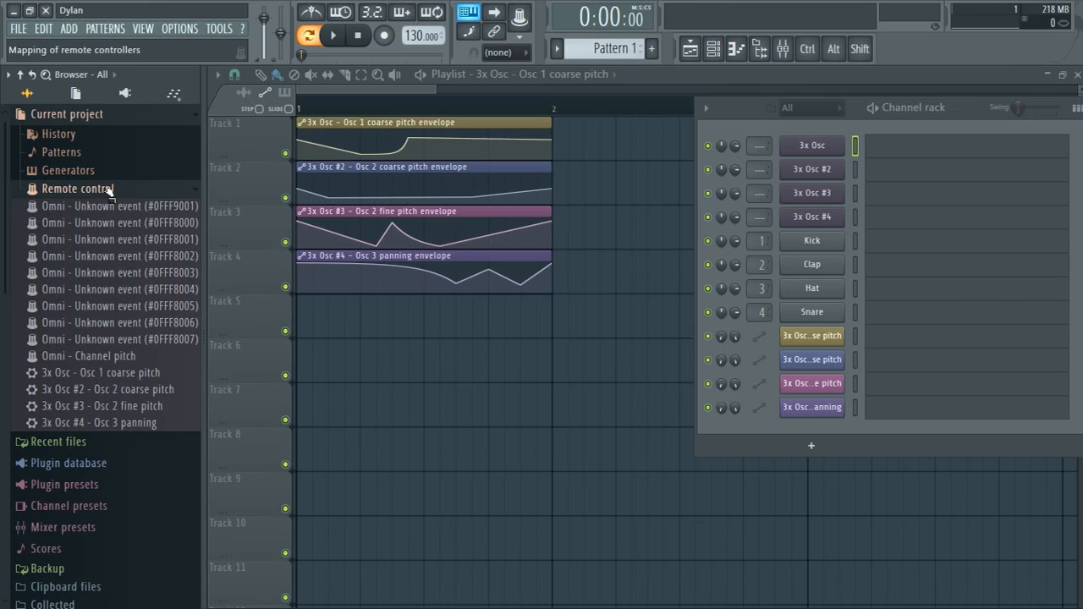
left_click(78, 189)
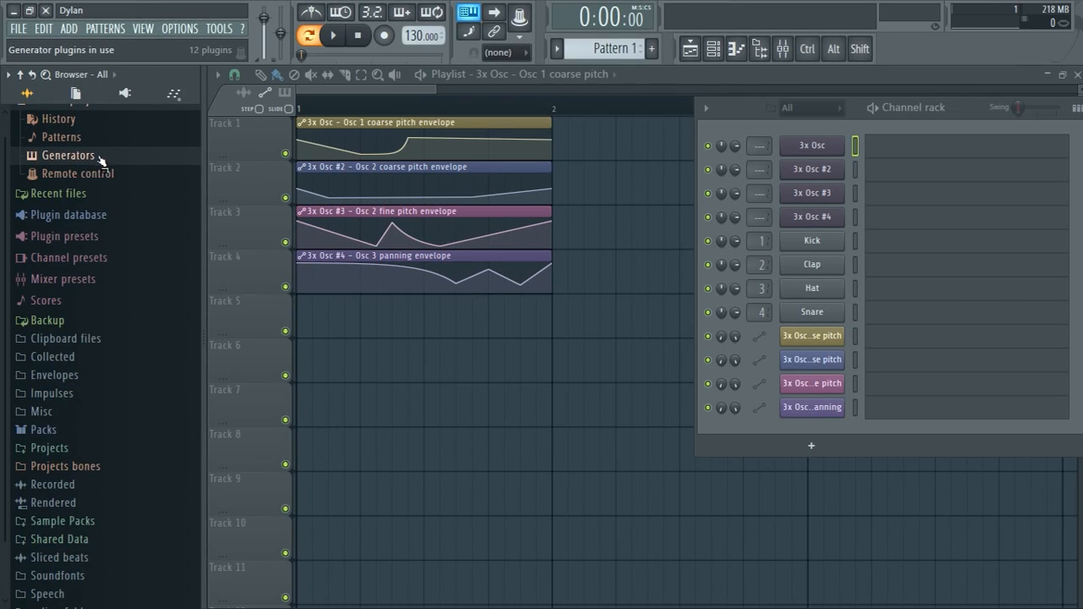
left_click(57, 119)
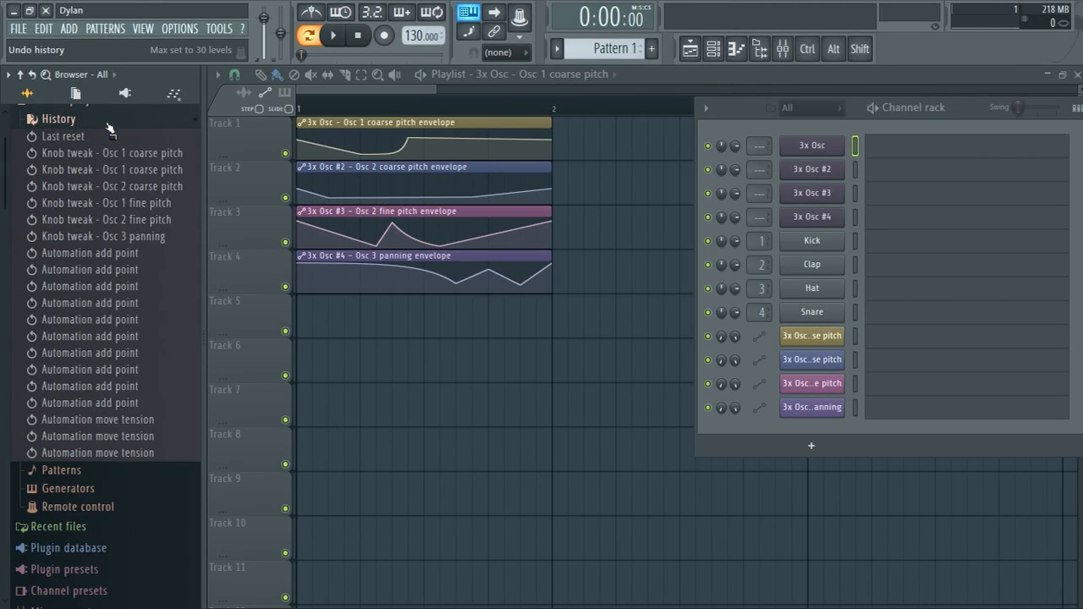
left_click(30, 119)
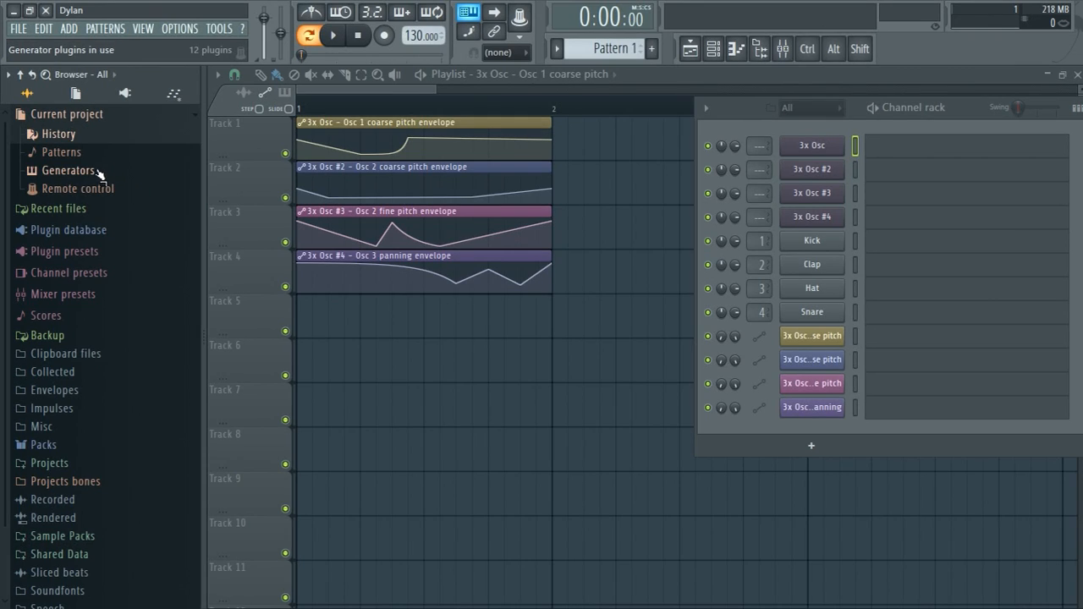
left_click(78, 188)
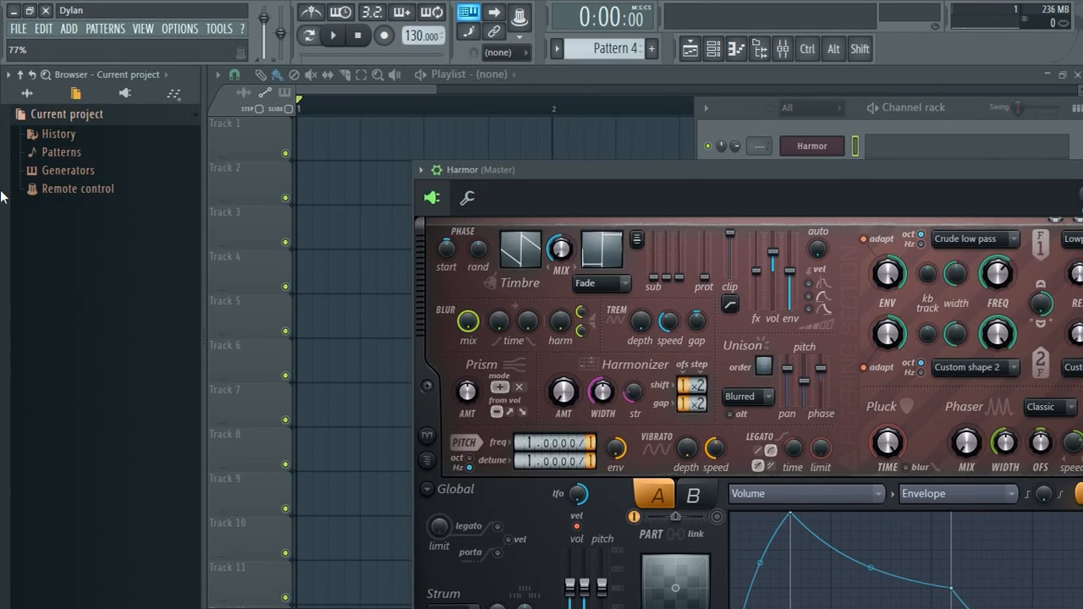
Delete the Harmor Filter 1 frequency event under Patterns > Initialized controls.
left_click(61, 153)
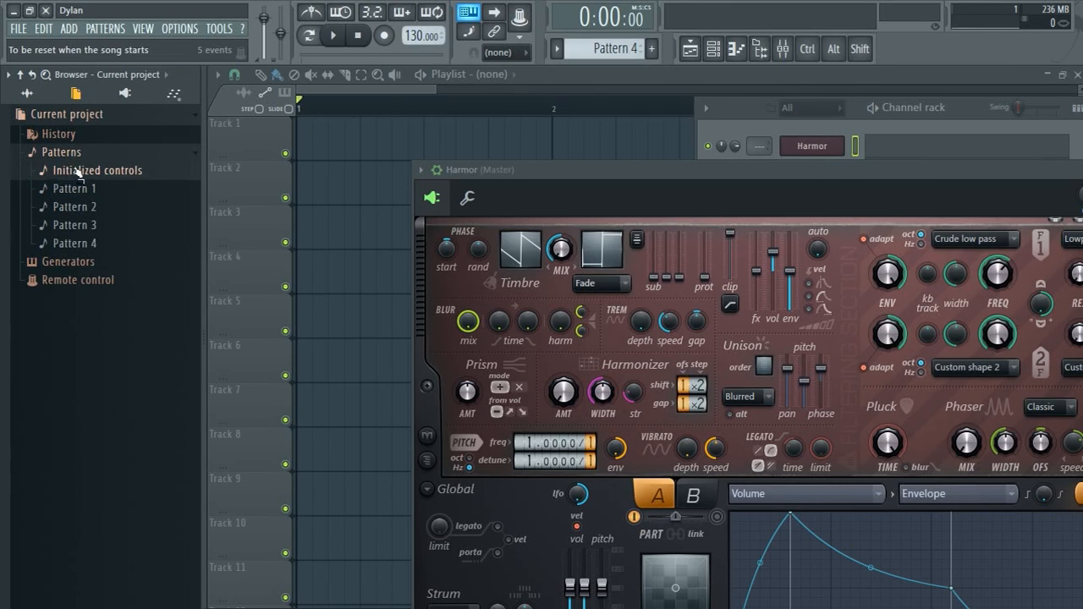
left_click(96, 169)
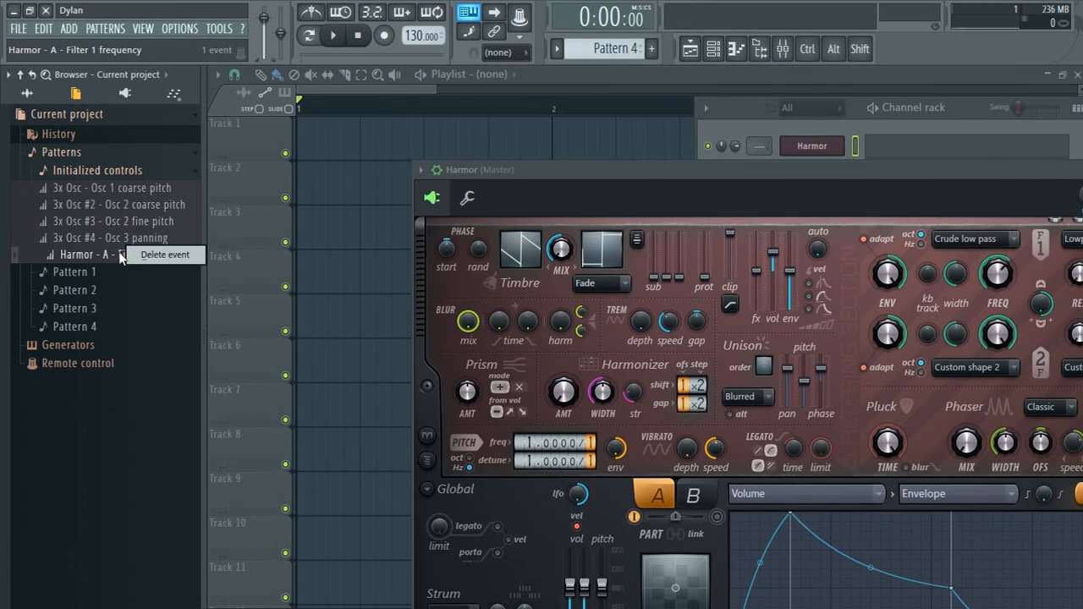
left_click(164, 254)
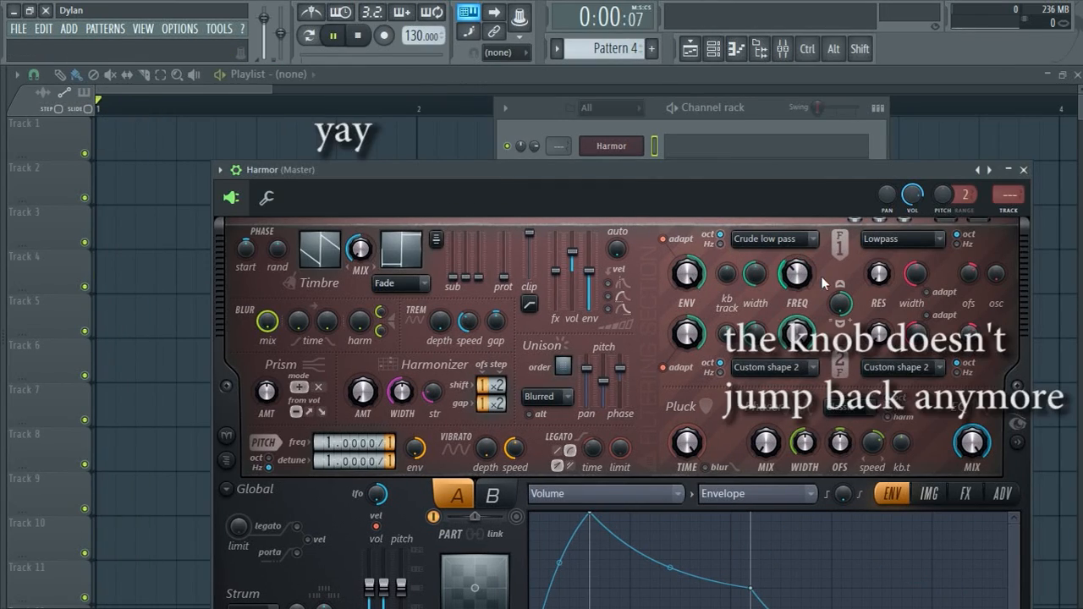
Turn a Harmor knob to confirm it stays, then play the drum-envelope project.
left_click_drag(816, 279, 795, 274)
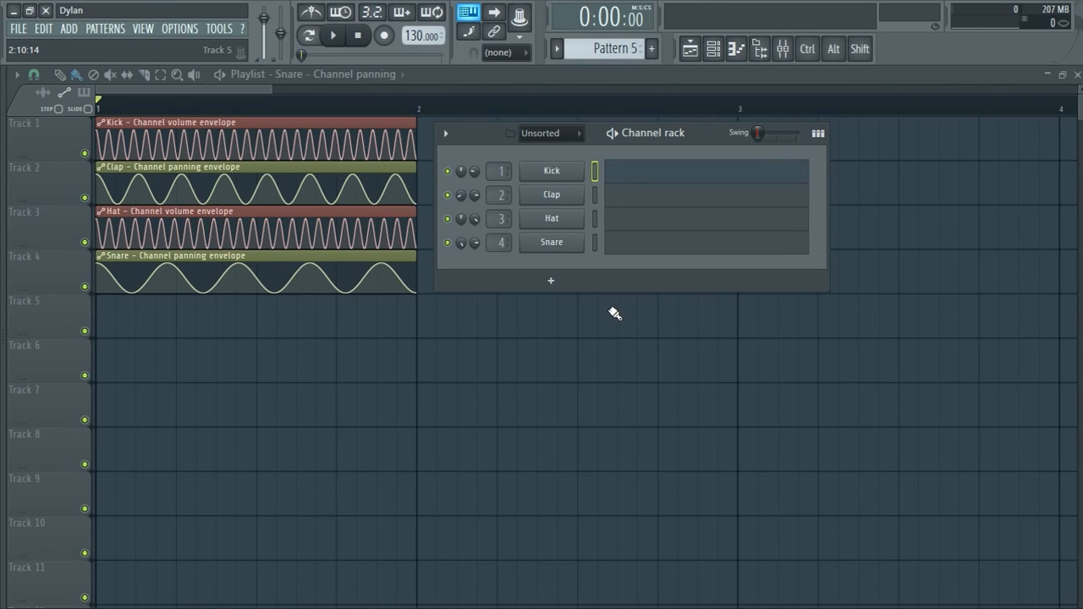
left_click(332, 34)
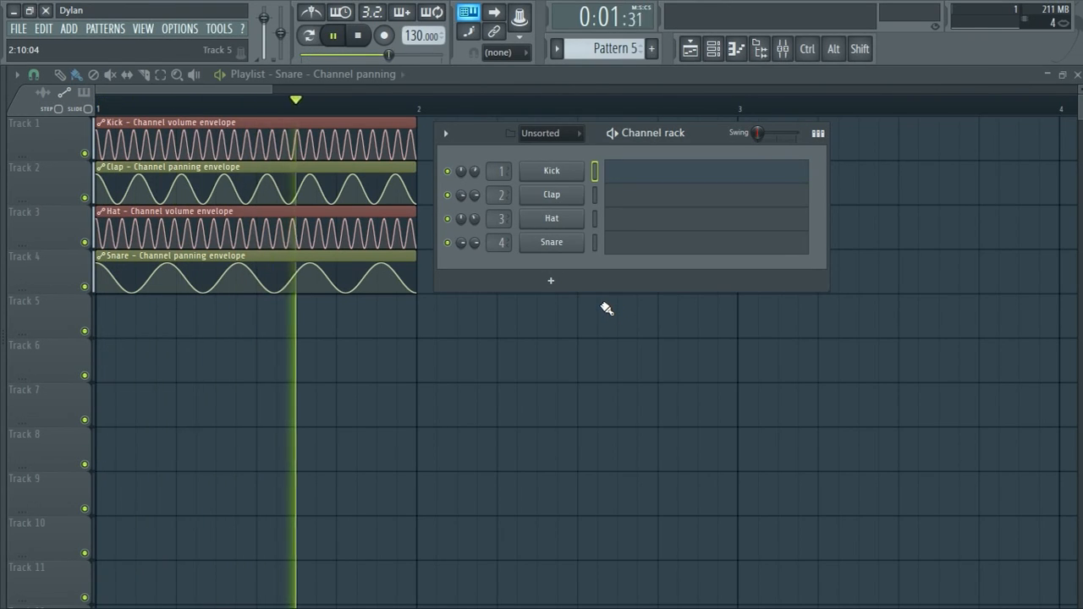